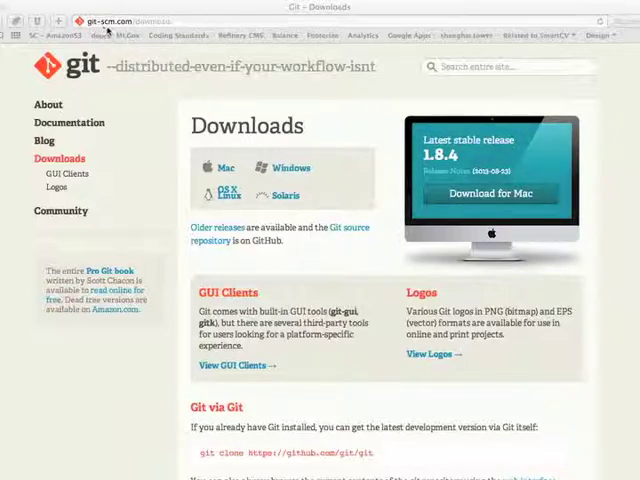
mouse_move(200, 50)
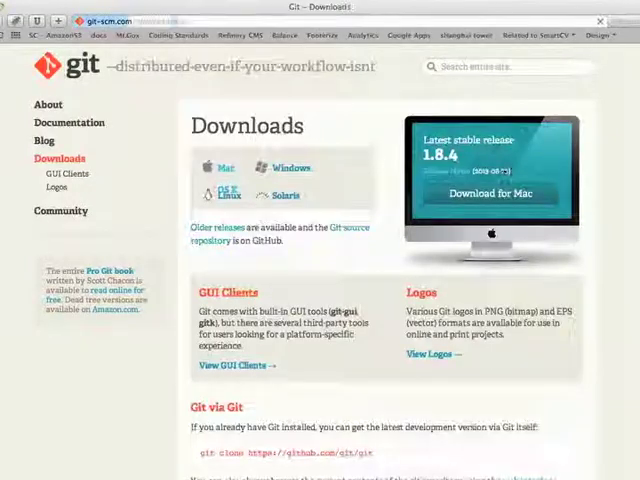
- Download Git 1.8.3.2 for Mac and open the .dmg showing its installer package
click(492, 192)
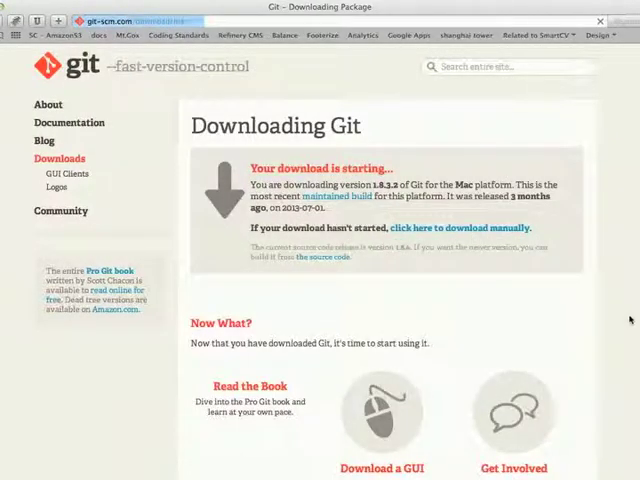
scroll(down, 3)
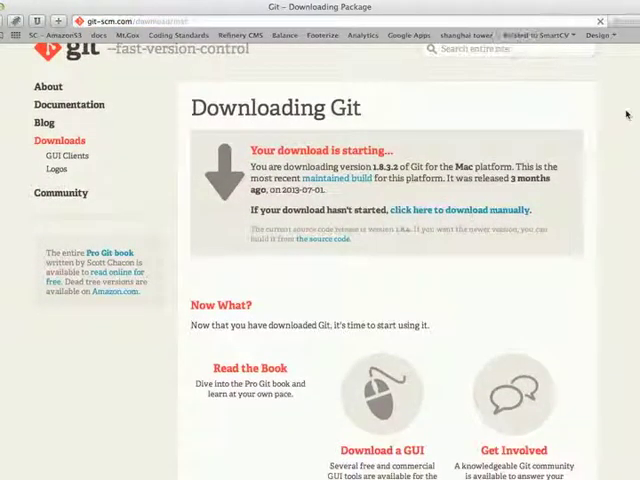
scroll(down, 3)
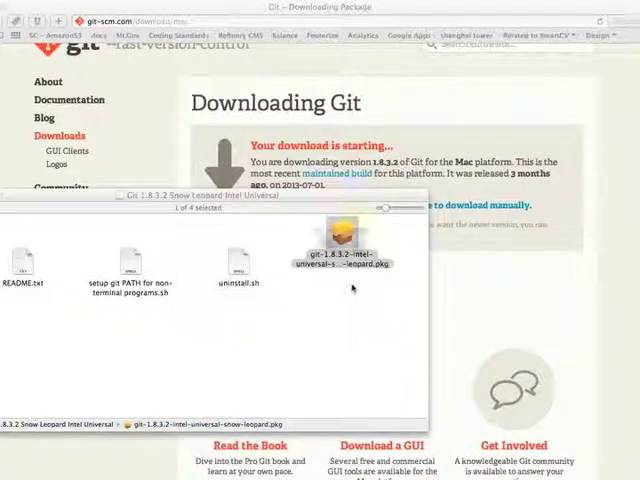
- Run the Git 1.8.3.2 .pkg as a standard install for all users, authorized with the admin password
double_click(342, 246)
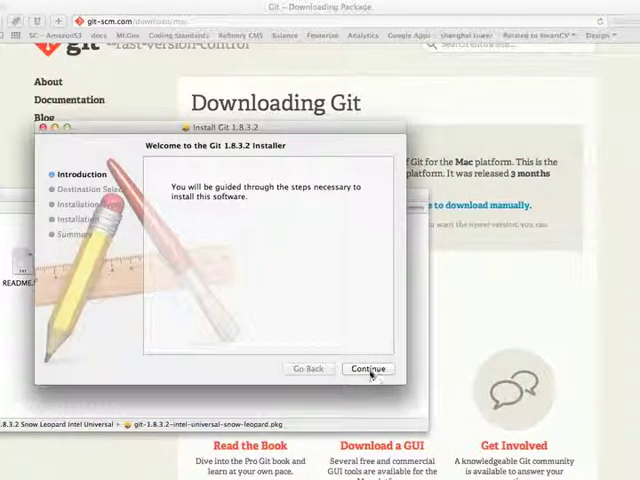
click(368, 368)
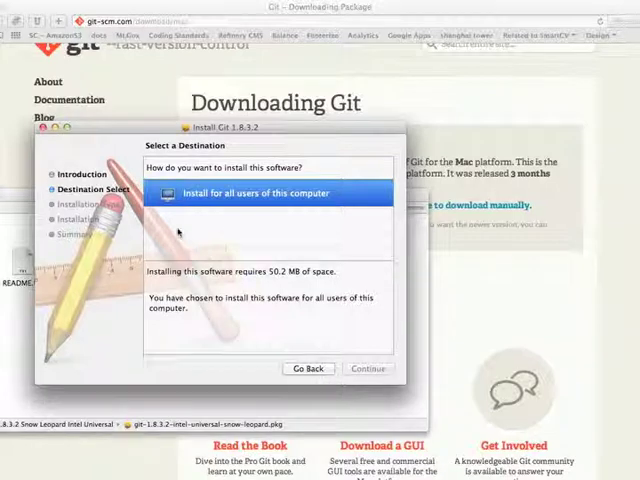
click(368, 368)
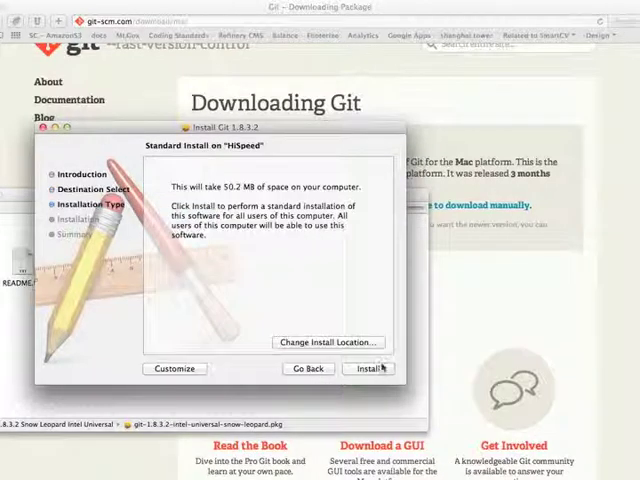
click(376, 368)
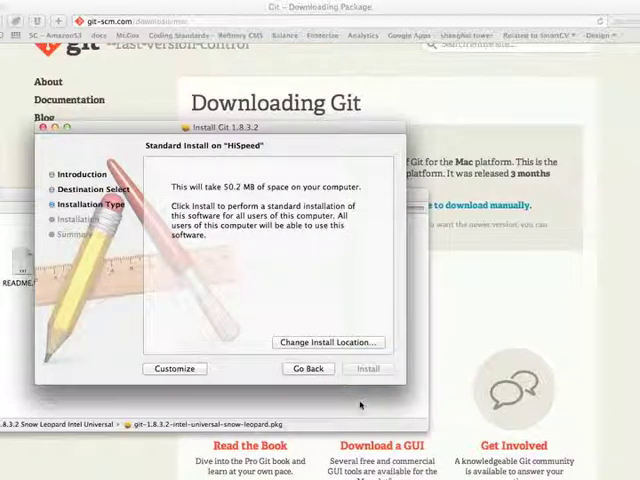
click(370, 368)
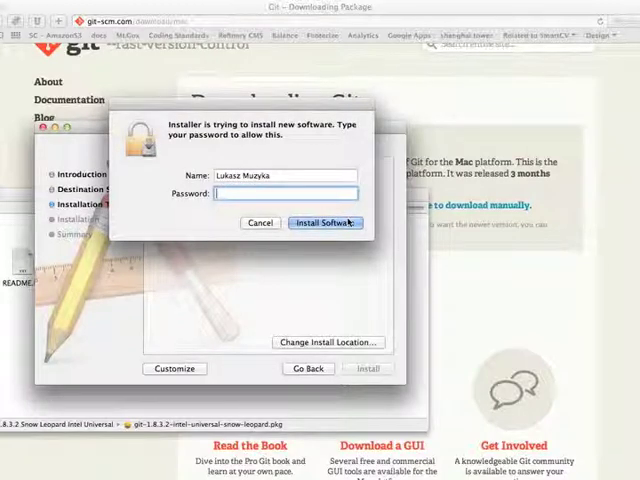
click(324, 222)
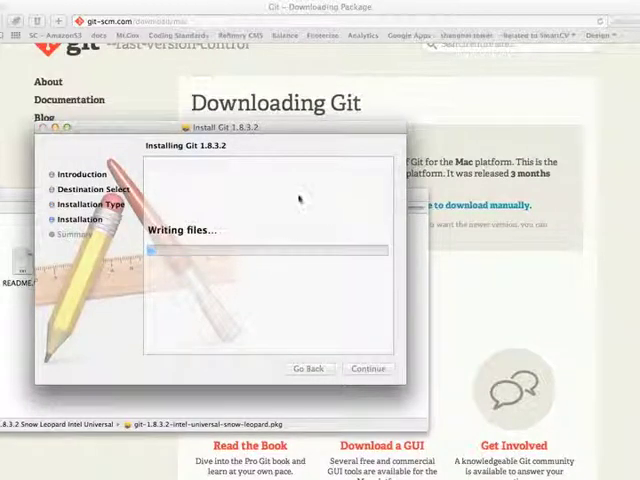
mouse_move(344, 172)
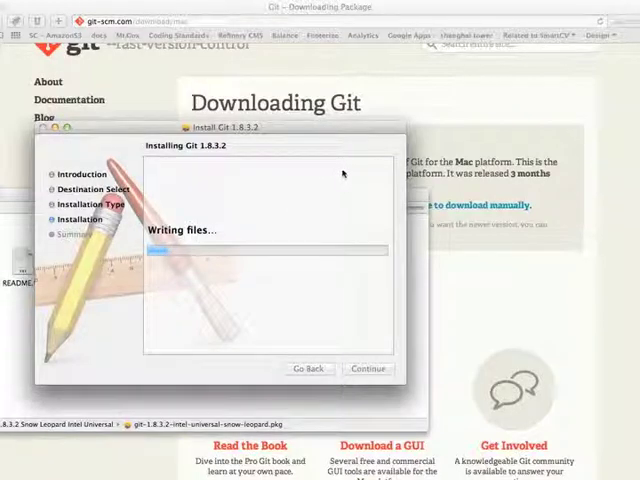